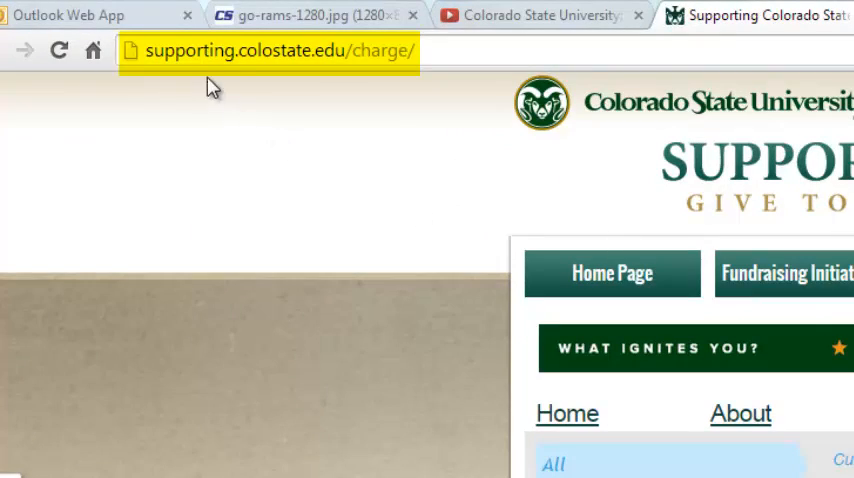
mouse_move(388, 78)
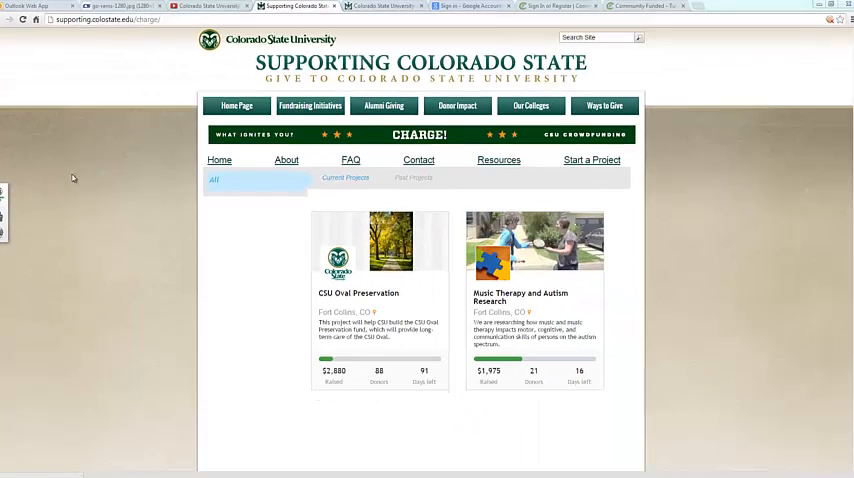
mouse_move(120, 204)
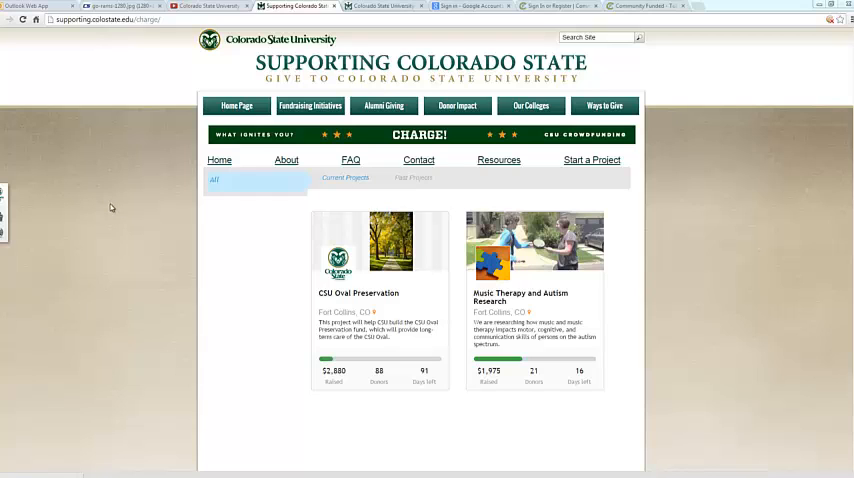
mouse_move(152, 216)
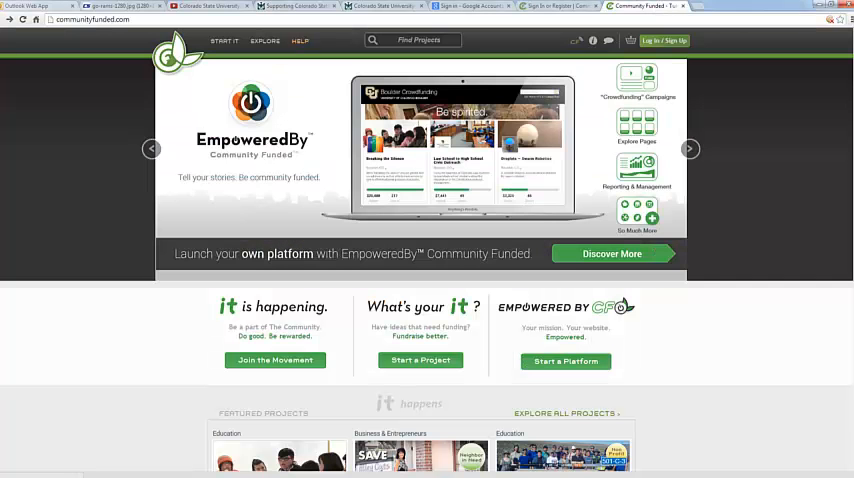
mouse_move(78, 140)
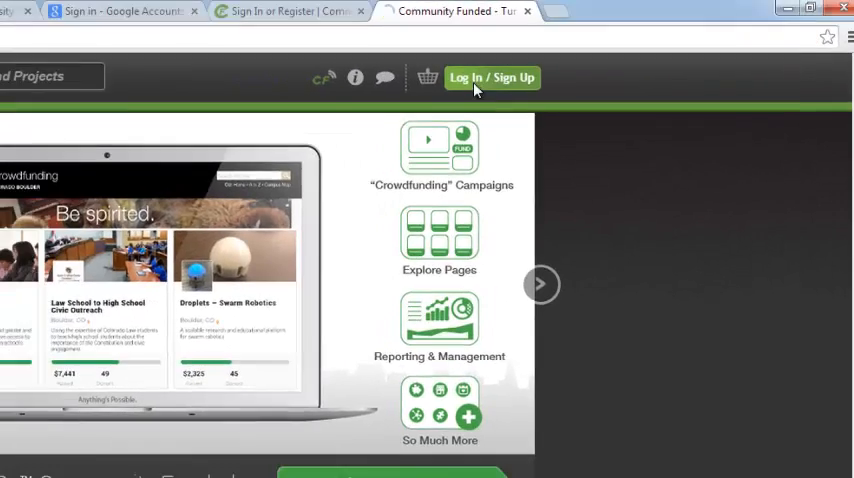
- Open the Log In / Sign Up page and focus the username and password fields
left_click(490, 77)
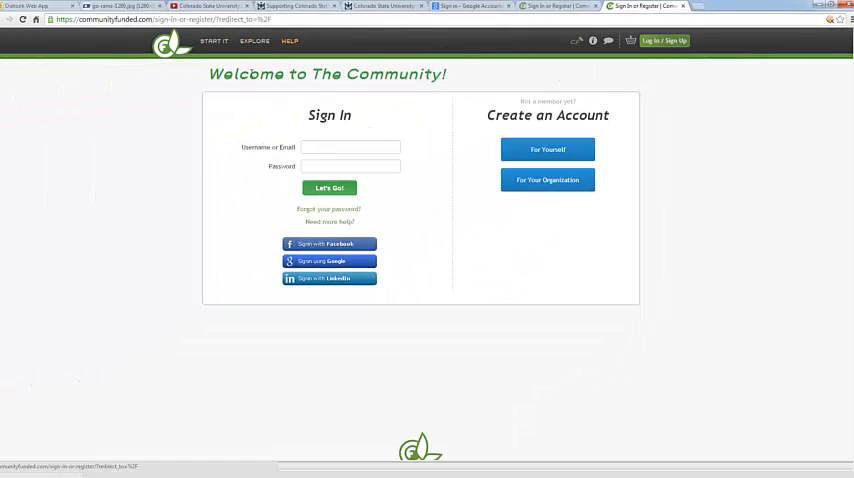
left_click(336, 147)
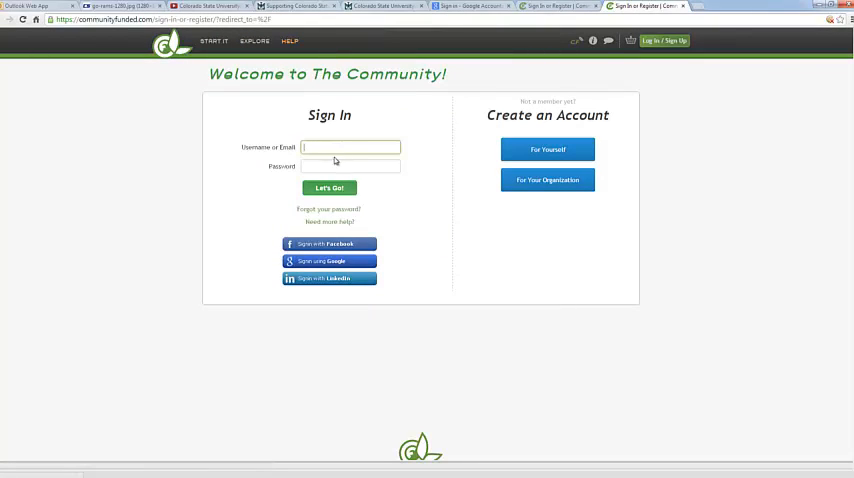
left_click(350, 166)
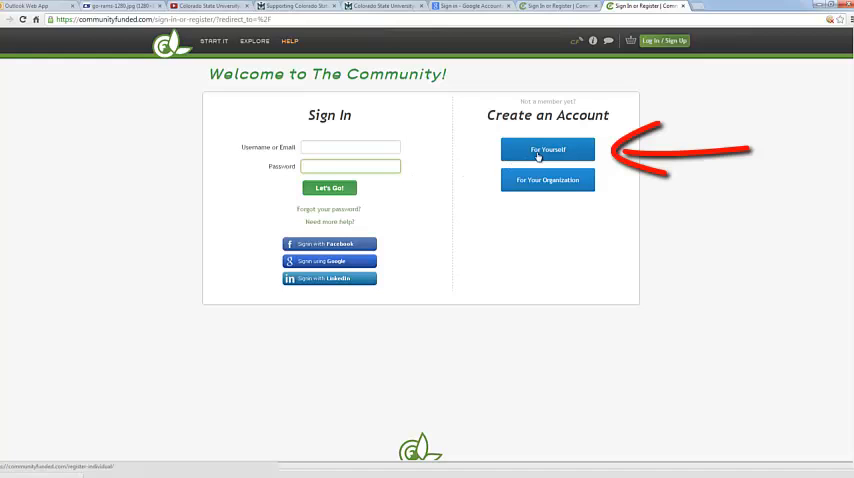
- Choose to create an account For Yourself and start entering the first name
left_click(547, 149)
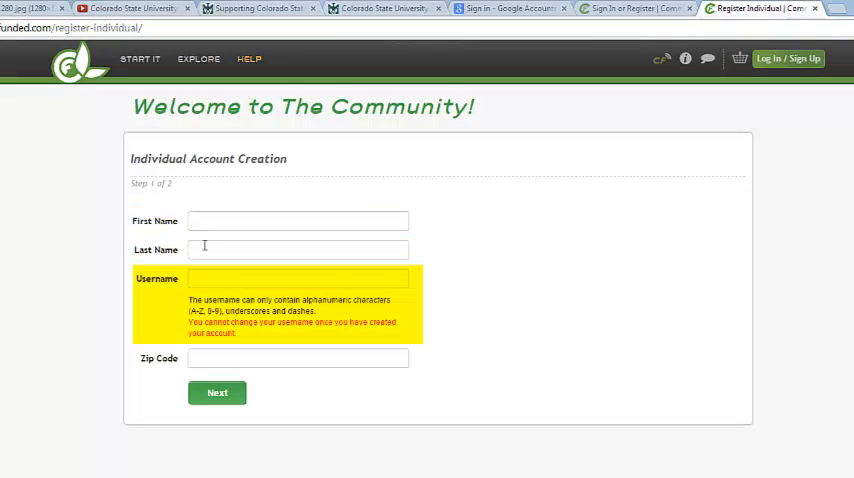
left_click(298, 358)
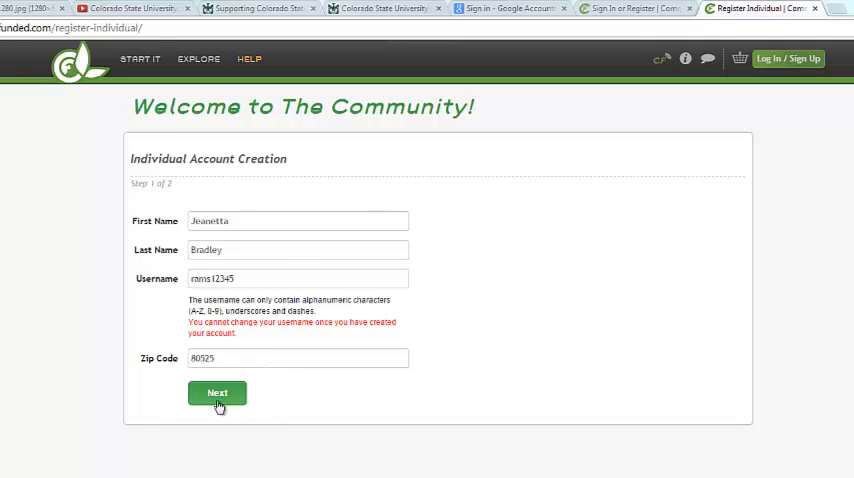
- Go to registration step 2, set the password, accept the Terms of Service, and finish
left_click(217, 392)
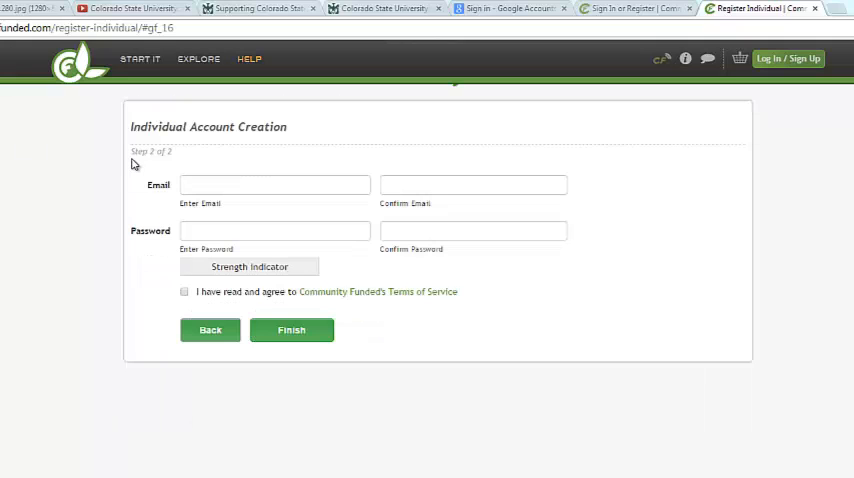
mouse_move(206, 155)
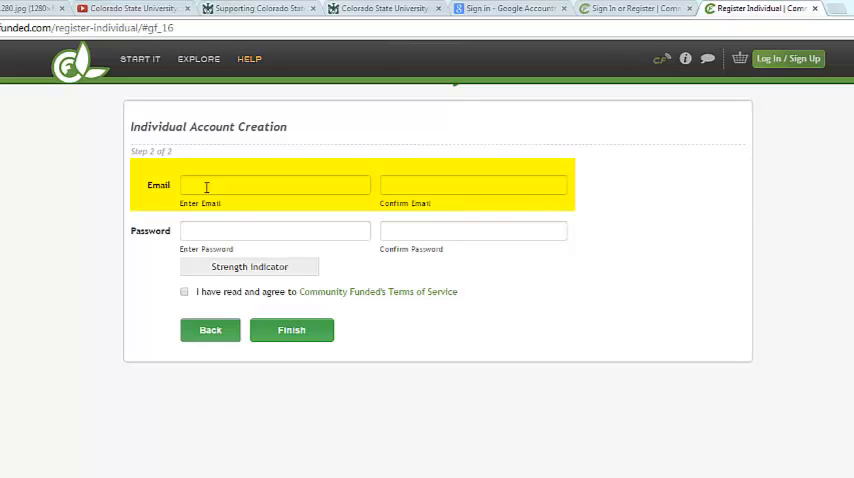
left_click(275, 230)
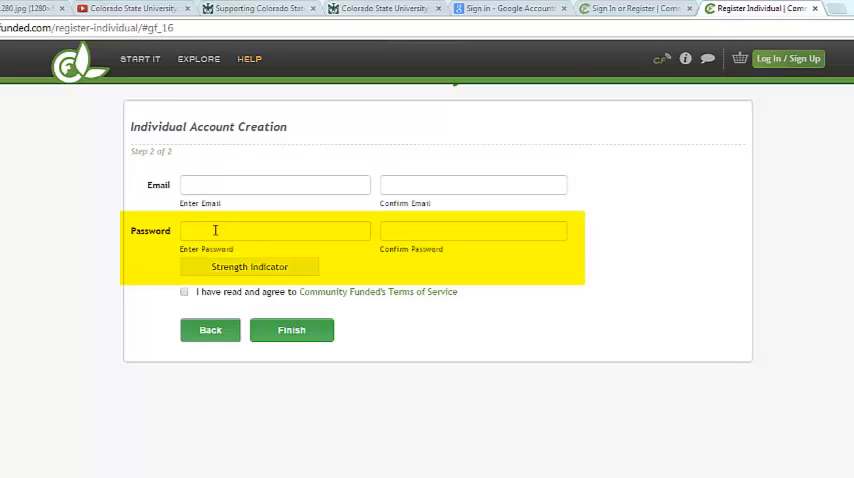
type("password")
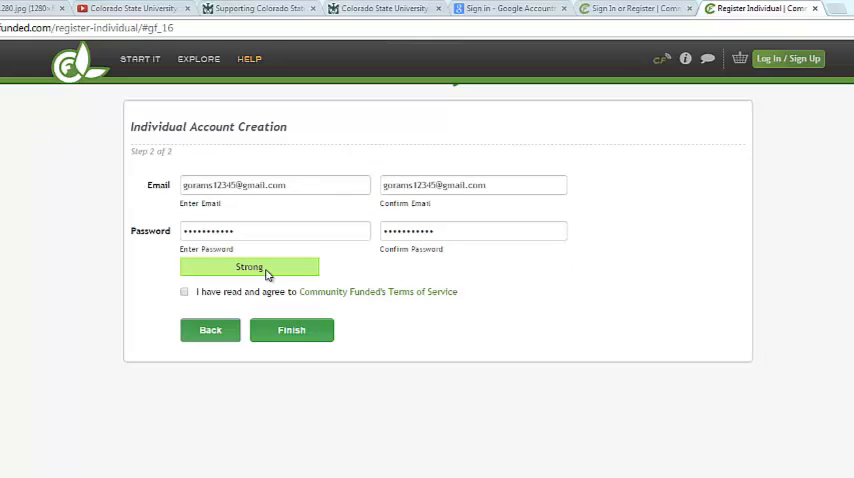
mouse_move(283, 305)
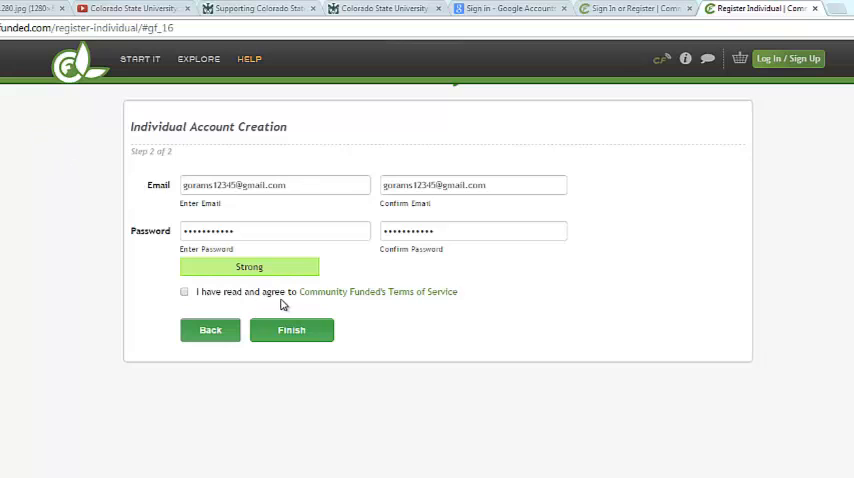
left_click(184, 291)
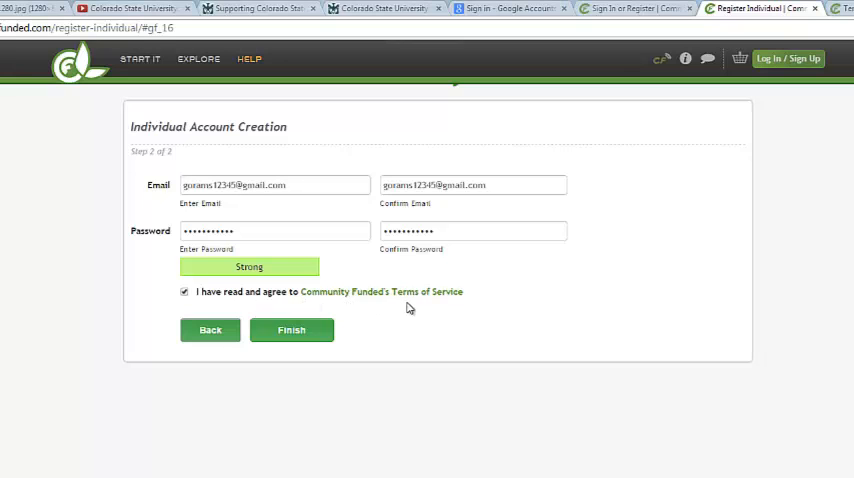
left_click(291, 330)
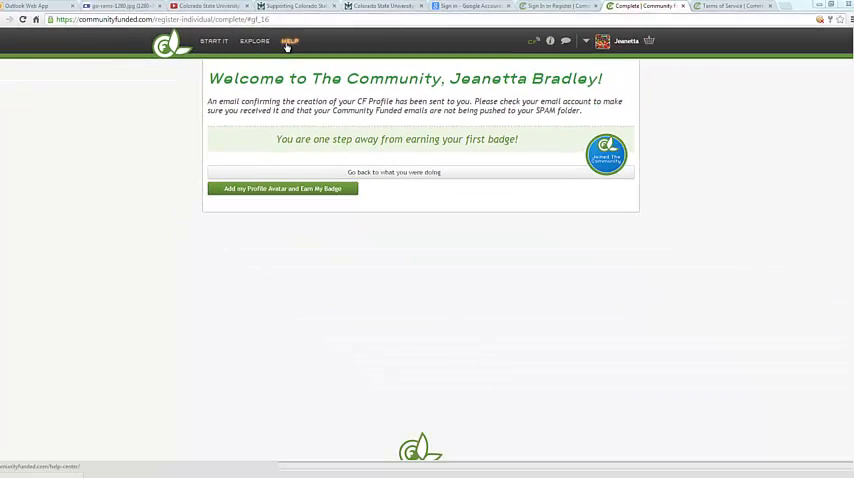
mouse_move(165, 147)
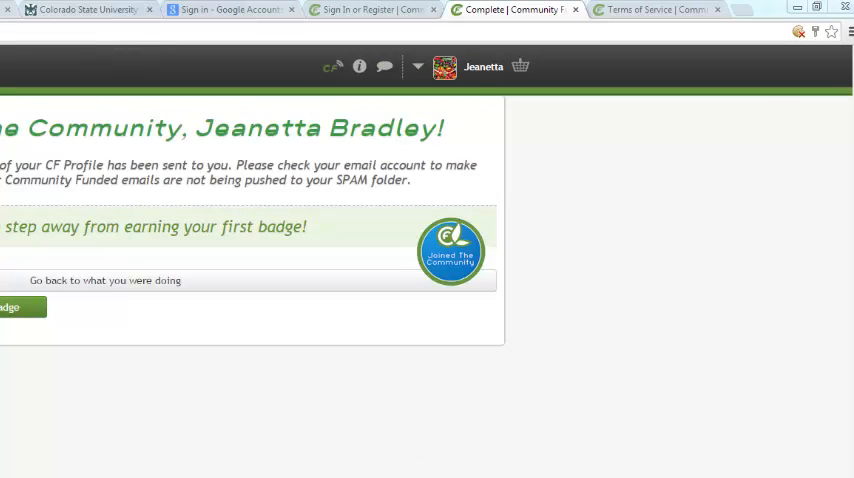
- Go to the fundraiser area via the account name in the top bar
left_click(417, 66)
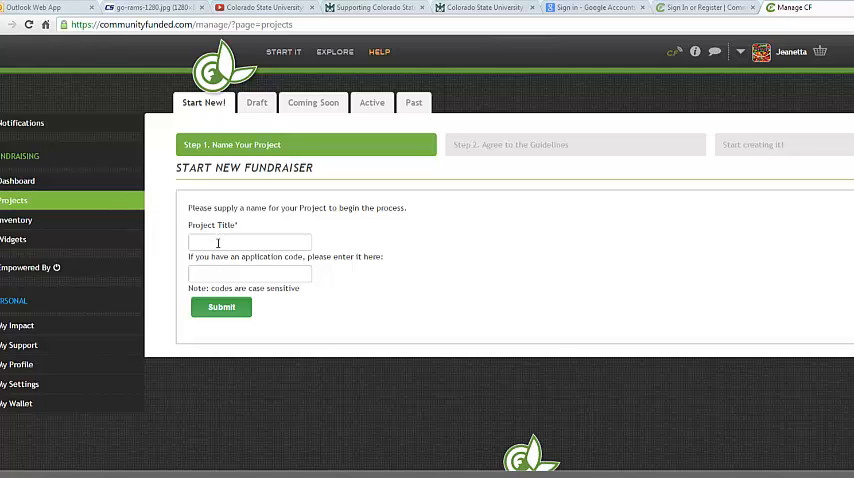
type("Rams Fund Test")
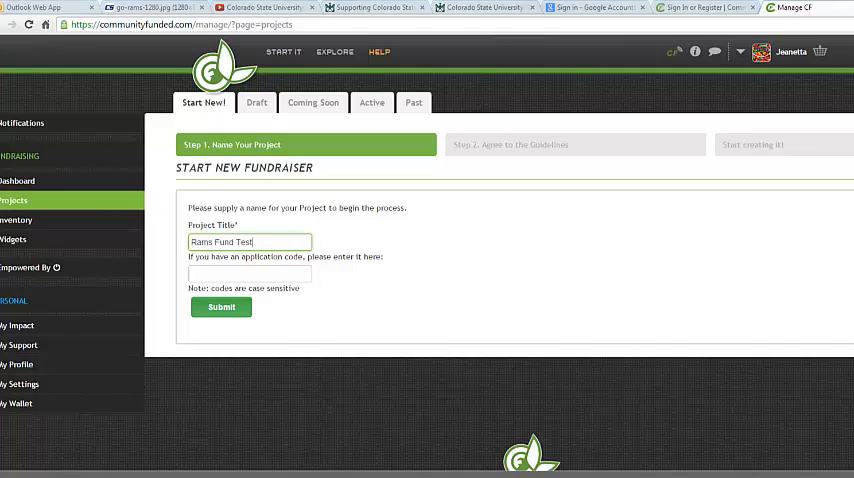
left_click(248, 273)
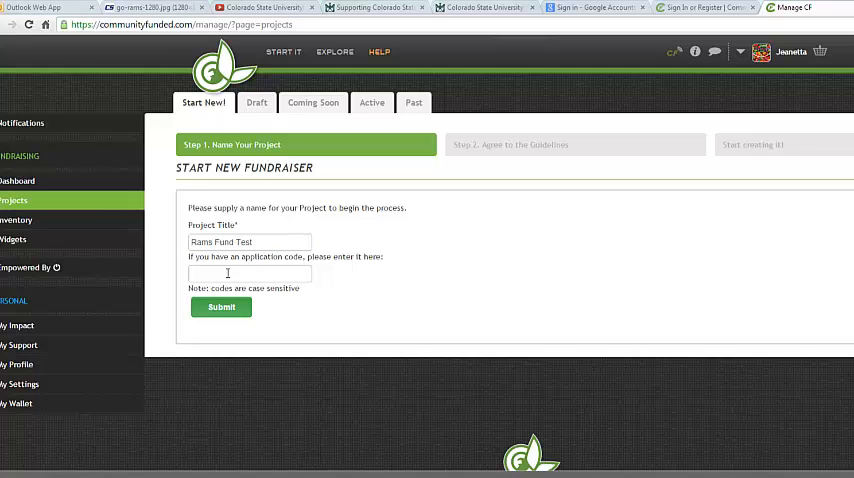
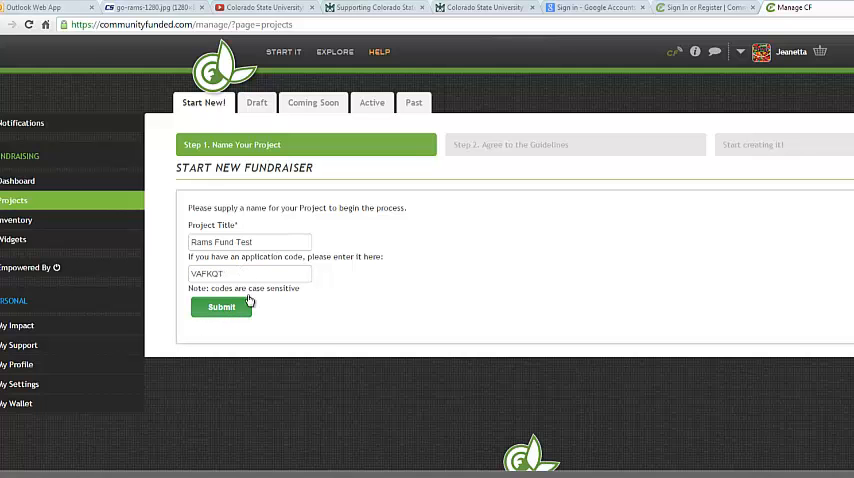
left_click(221, 307)
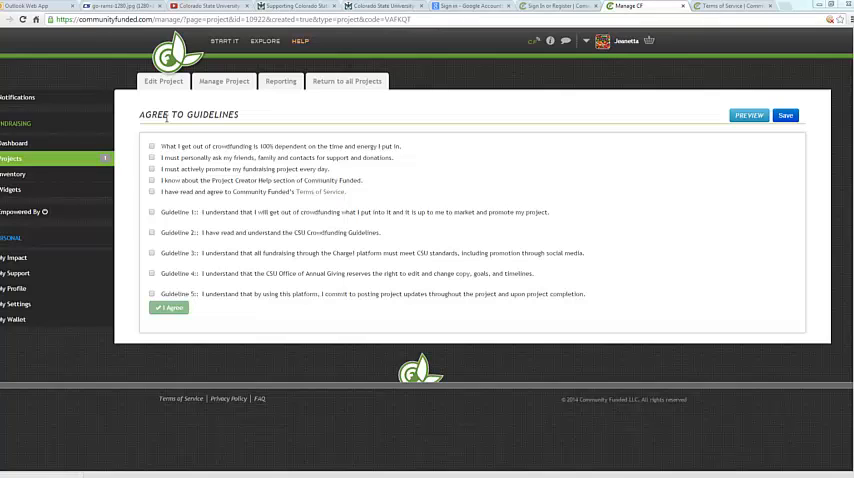
- Tick the guideline checkboxes and confirm with I Agree
left_click(168, 307)
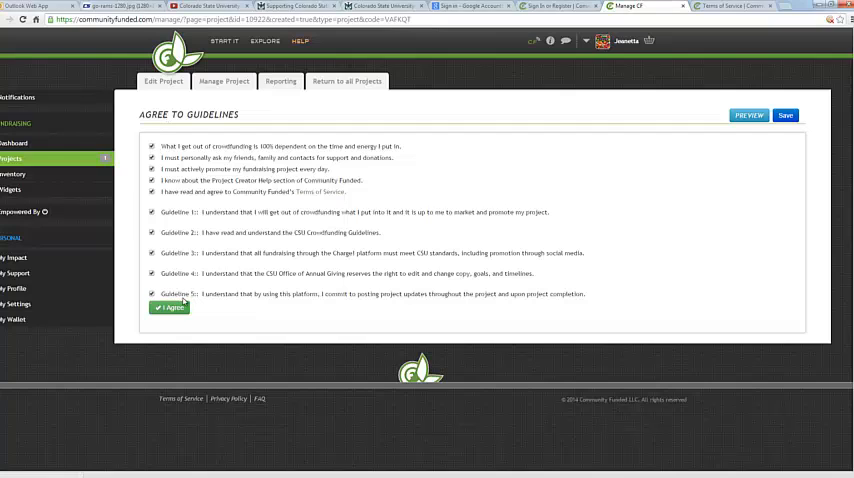
mouse_move(204, 297)
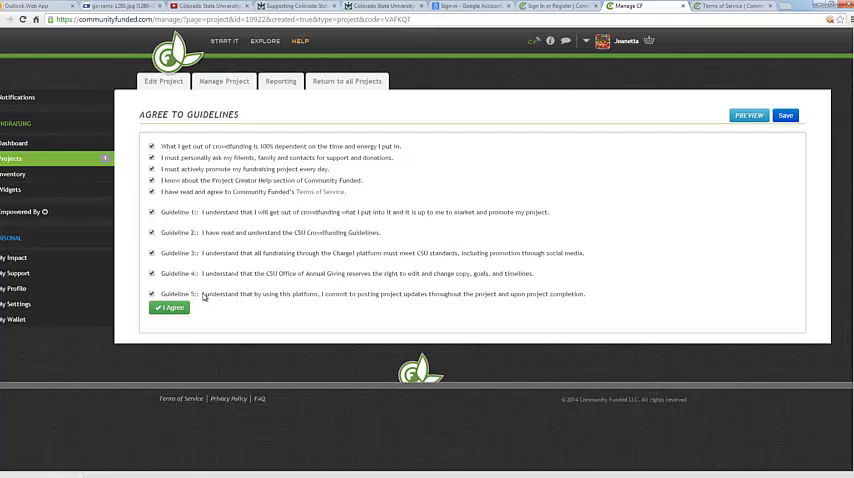
left_click(169, 307)
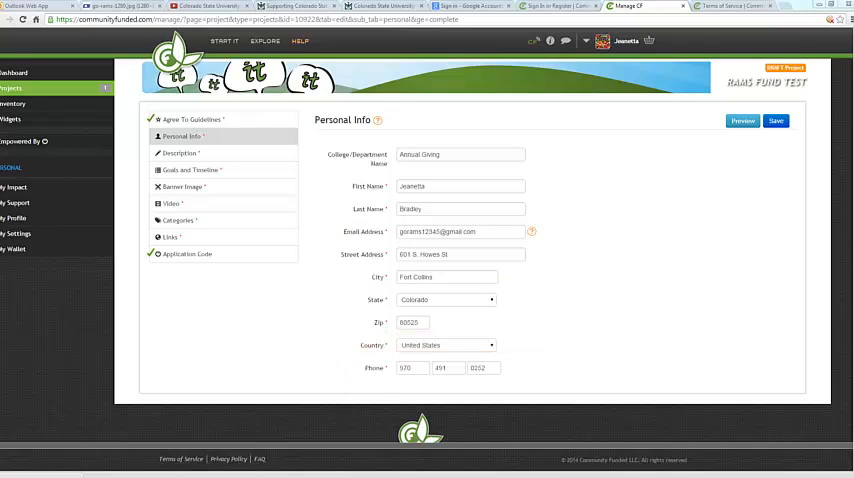
mouse_move(575, 261)
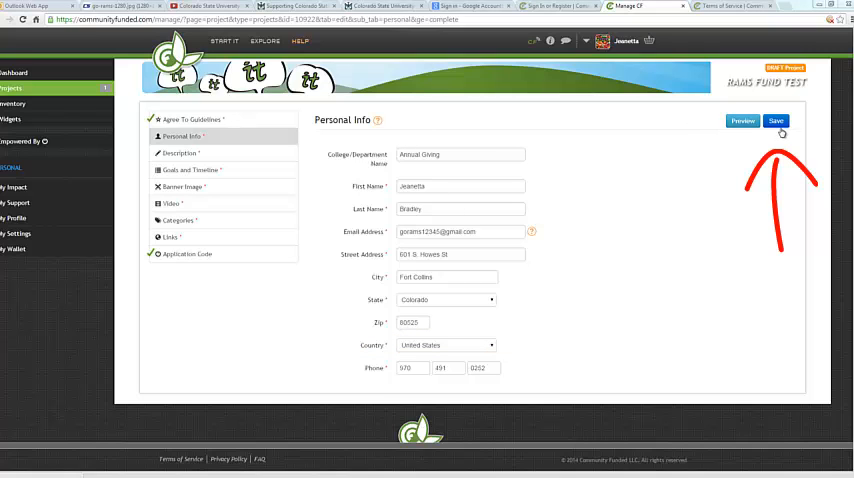
- Save the pre-filled contact details on the Personal Info page
left_click(776, 121)
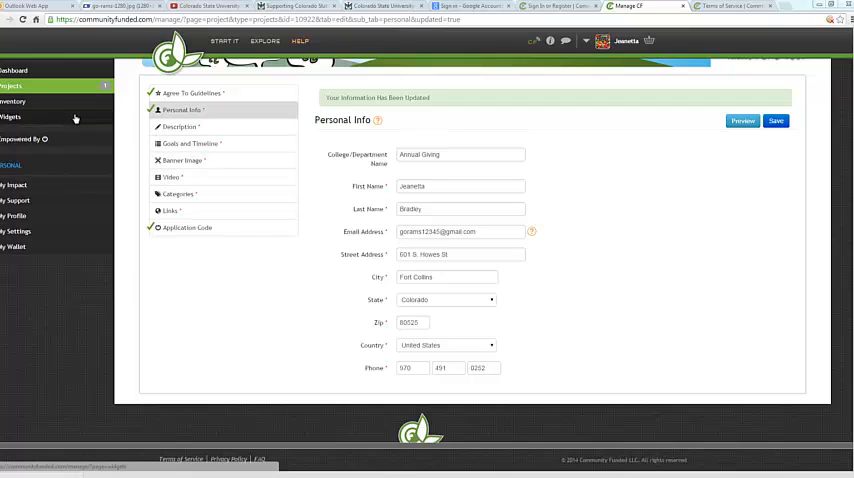
- Paste Lorem Ipsum text into Project Summary and Project Description, then save
left_click(180, 127)
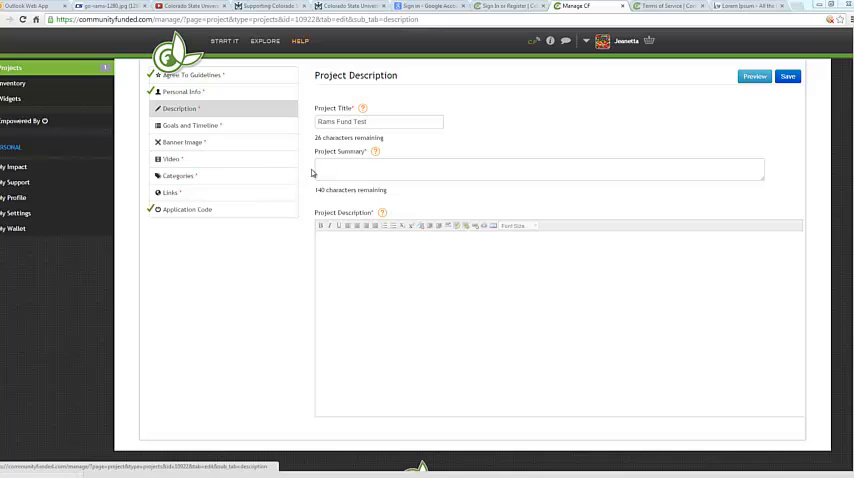
right_click(330, 164)
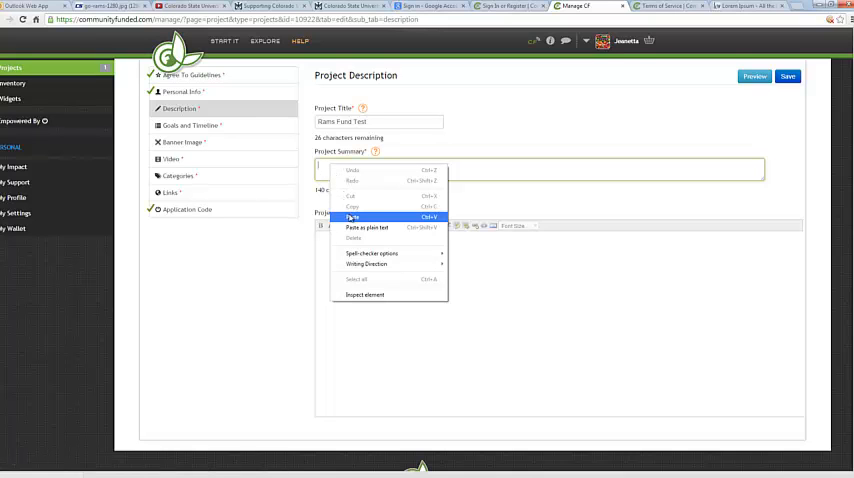
left_click(352, 217)
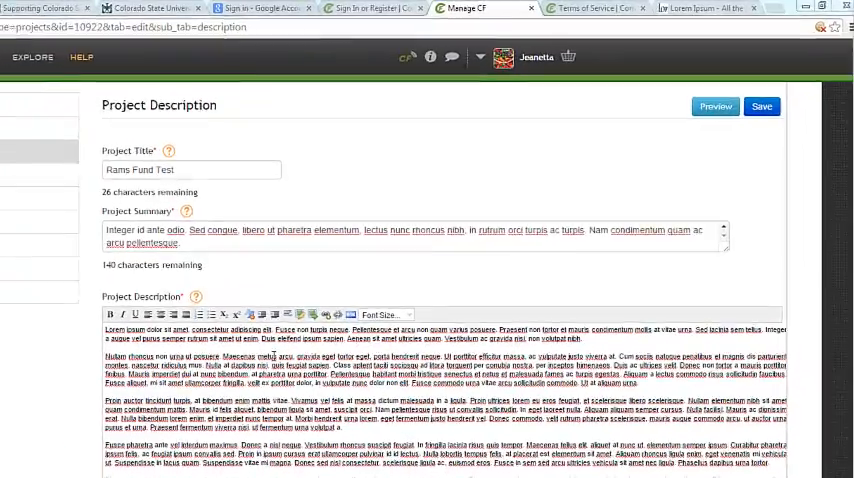
left_click(762, 106)
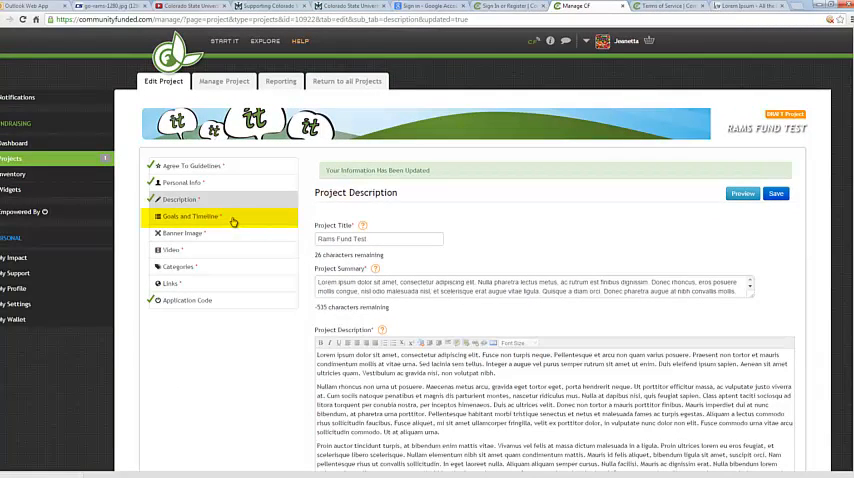
- Enter a fundraise goal of 1500 and a 30-day timeline under Goals and Timeline
left_click(190, 218)
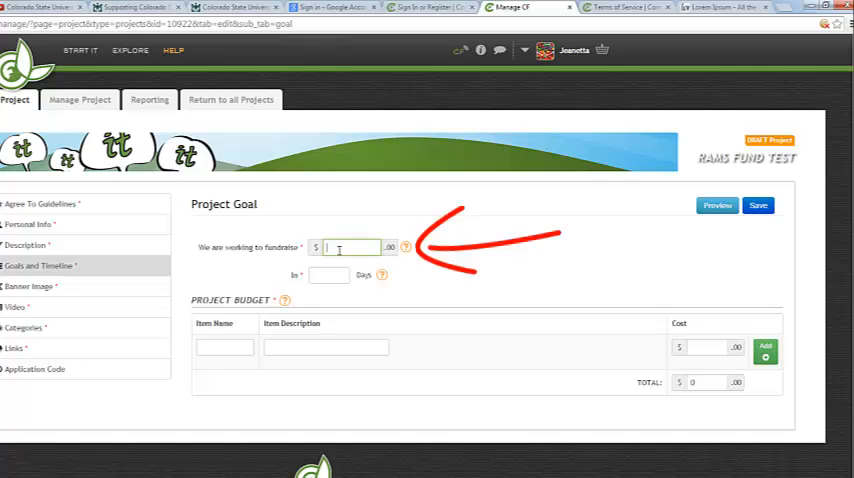
type("1500")
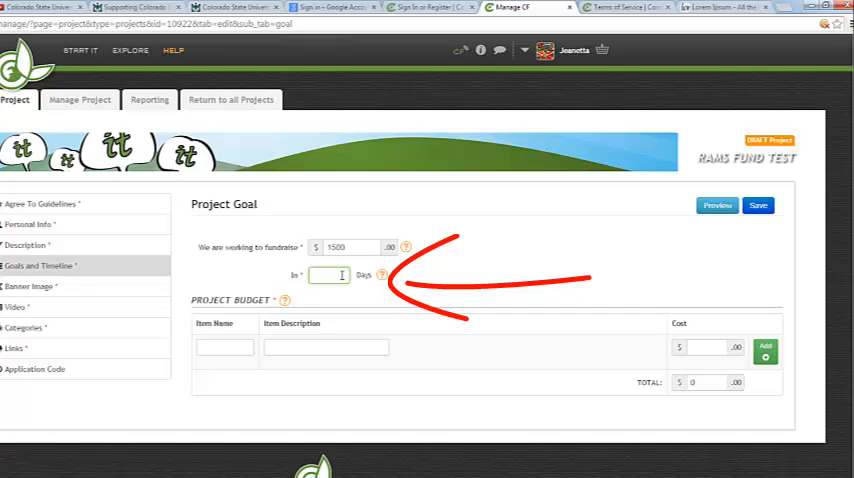
type("30")
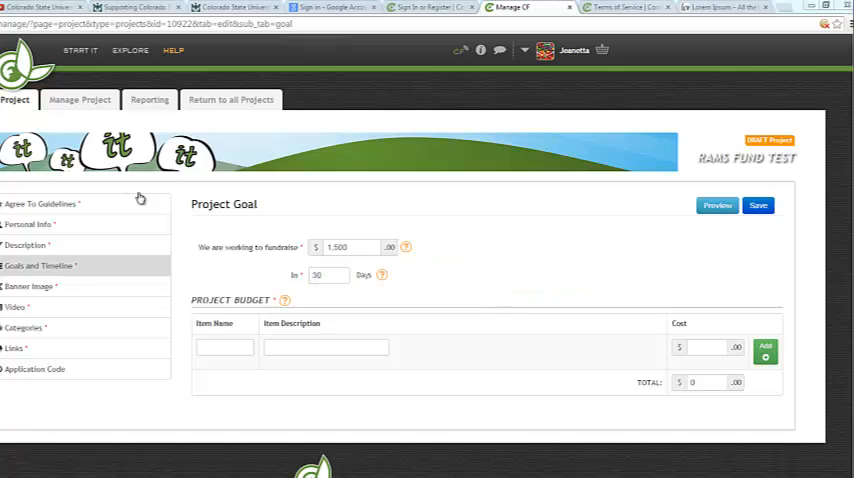
mouse_move(221, 298)
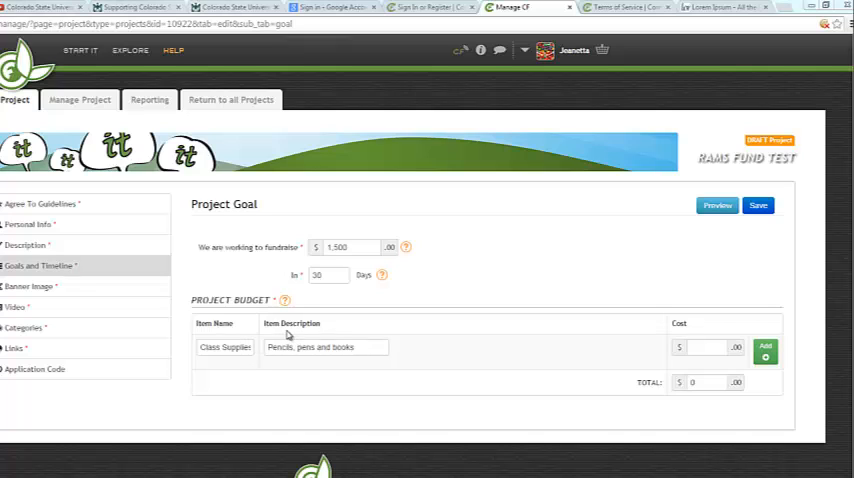
mouse_move(593, 357)
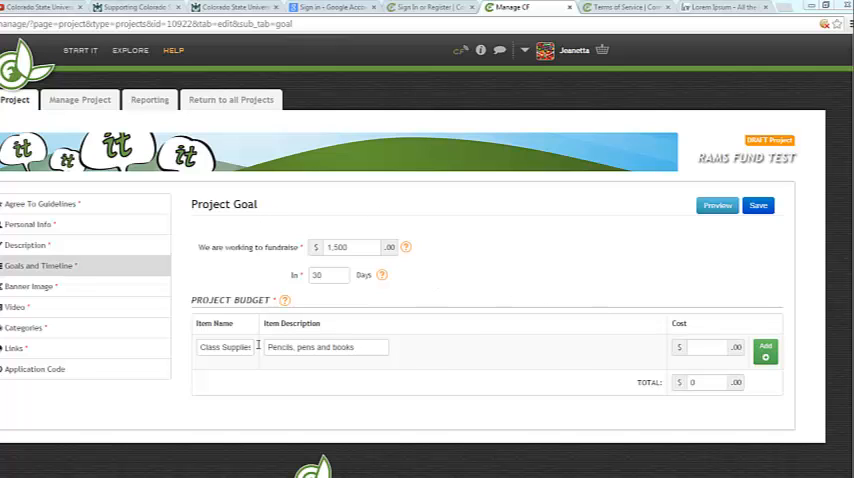
- Add budget rows Class Supplies ($1,000) and Travel for debate competition ($500)
type("100")
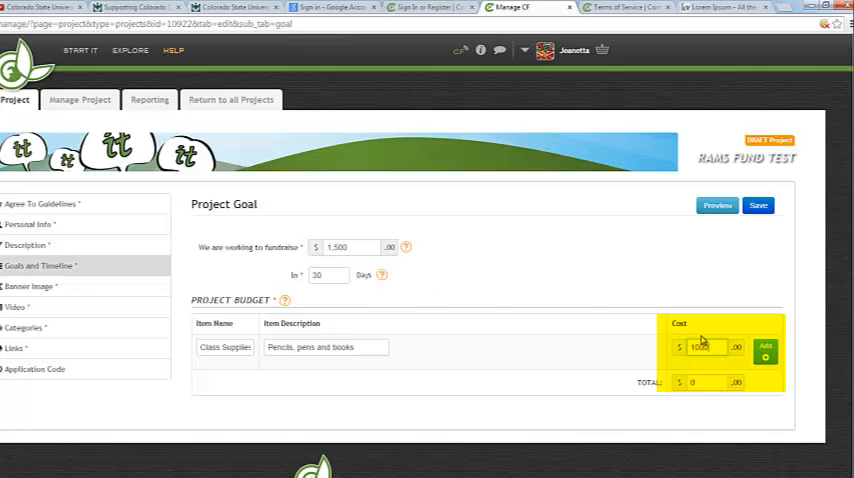
left_click(700, 347)
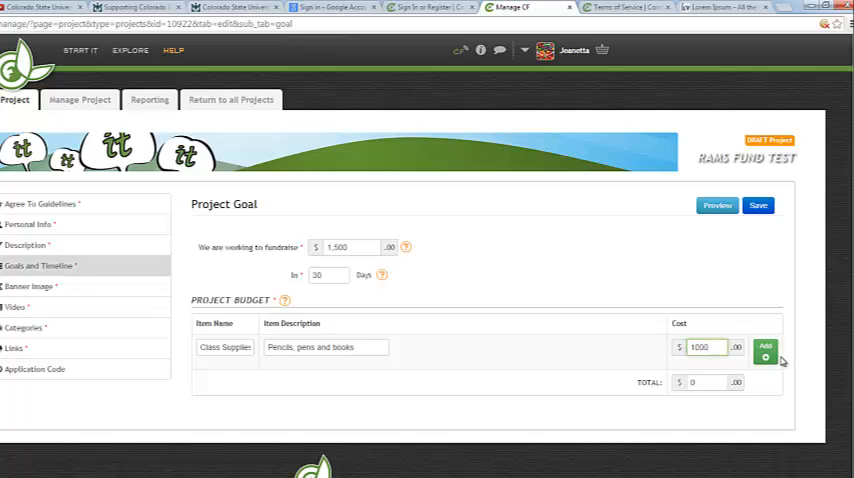
left_click(765, 350)
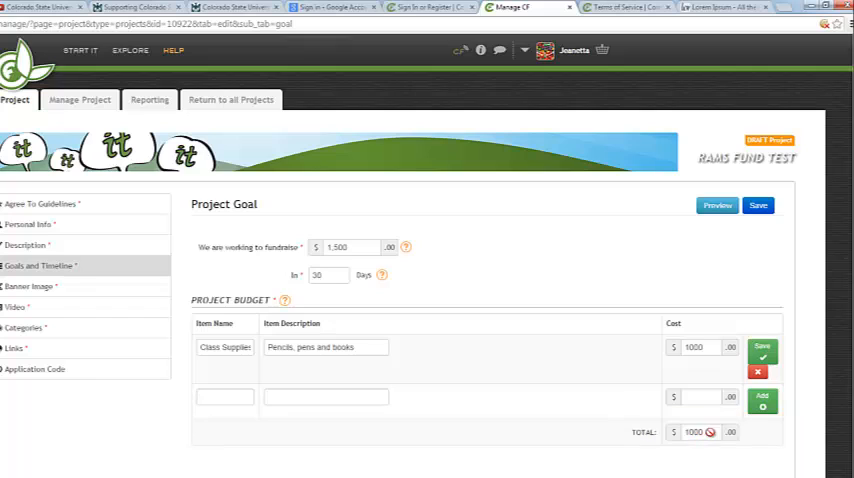
left_click(350, 247)
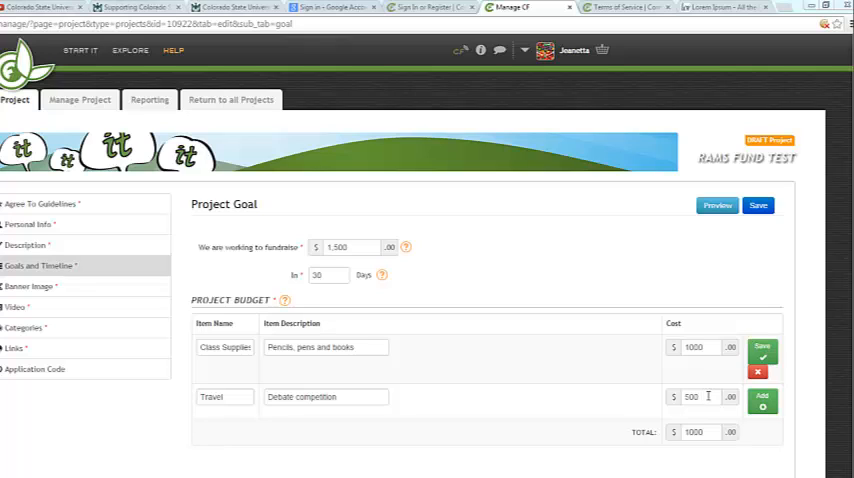
mouse_move(611, 462)
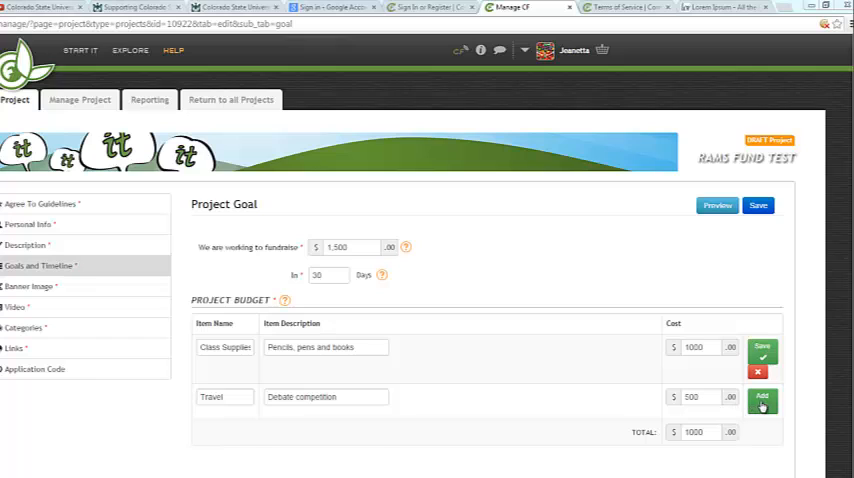
left_click(762, 401)
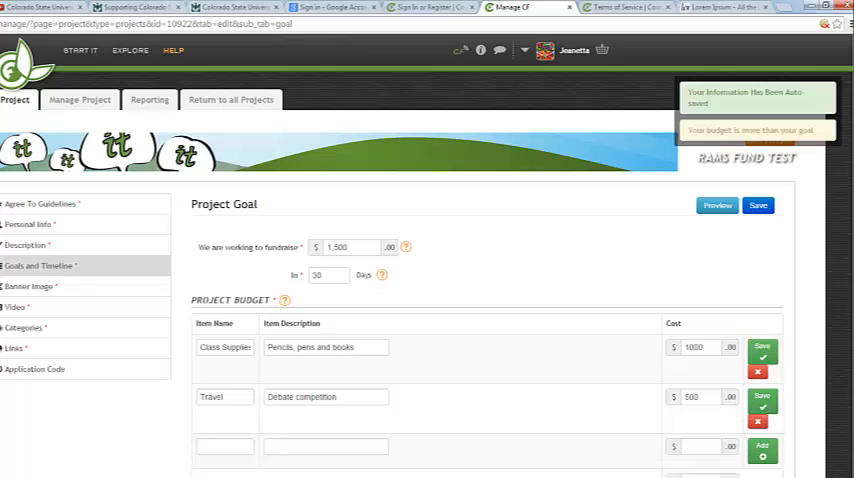
mouse_move(406, 225)
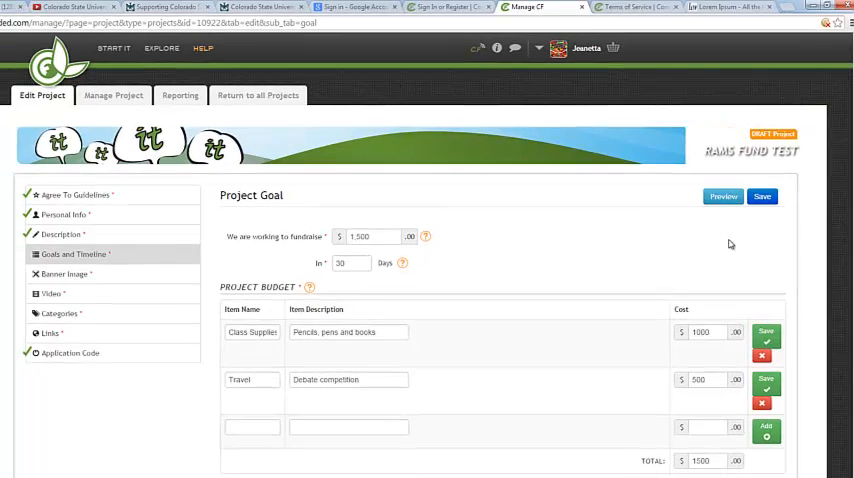
- Save the $1,500 goal and budget, then go to the Banner Image step
left_click(762, 196)
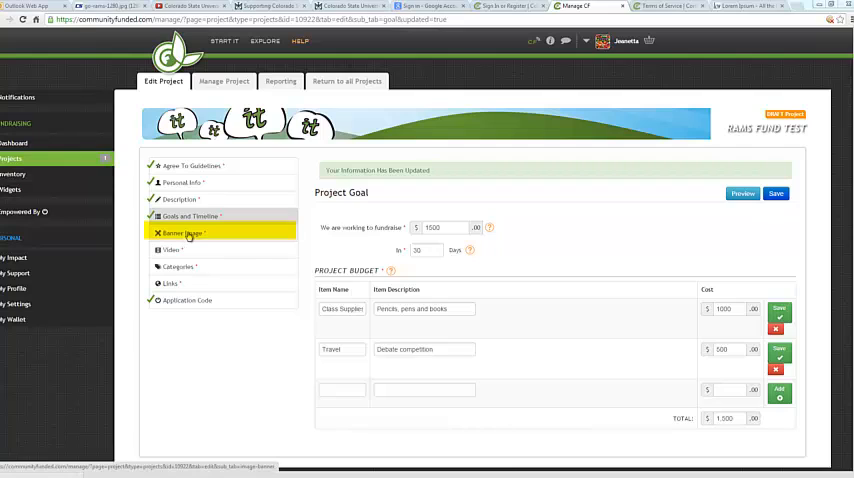
left_click(183, 233)
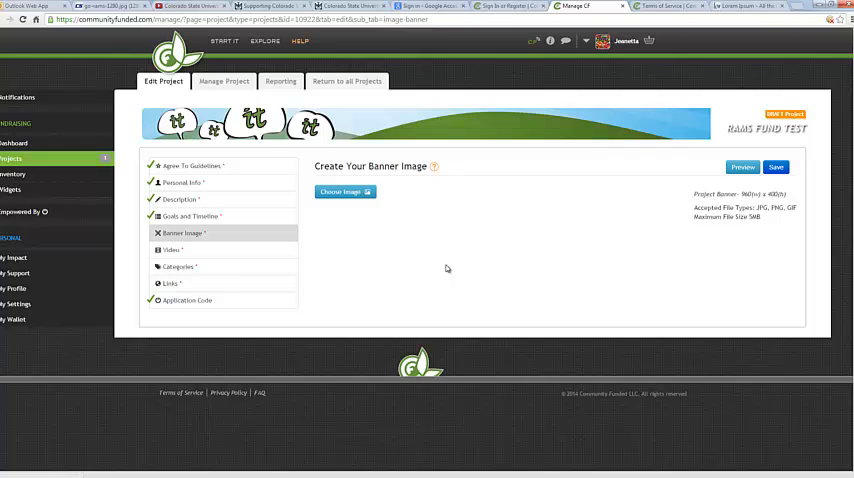
mouse_move(518, 206)
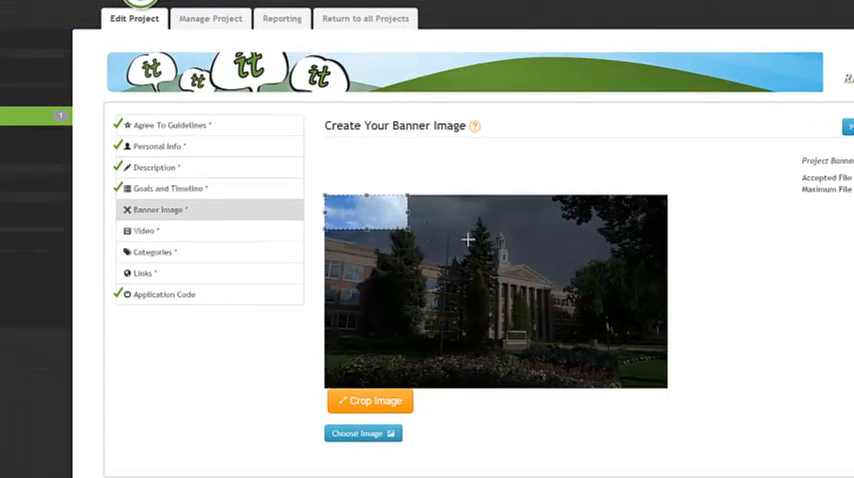
- Crop the uploaded campus building photo to the building and save it as the banner
left_click_drag(463, 240, 408, 238)
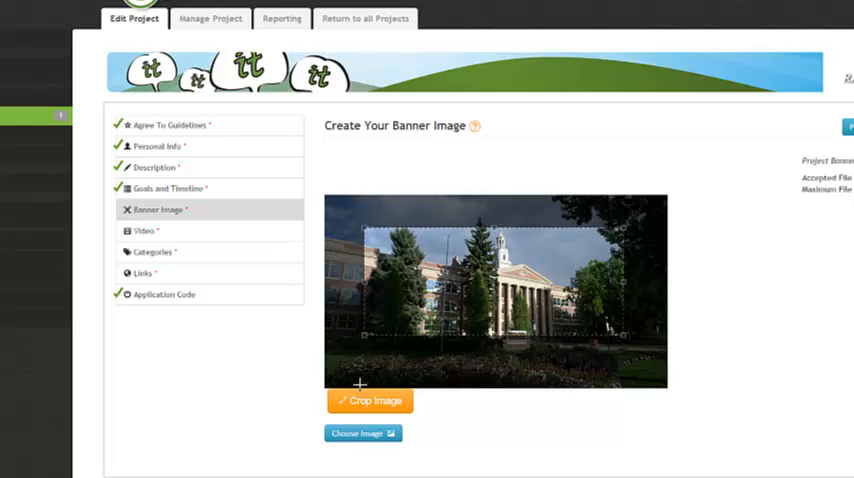
left_click(370, 400)
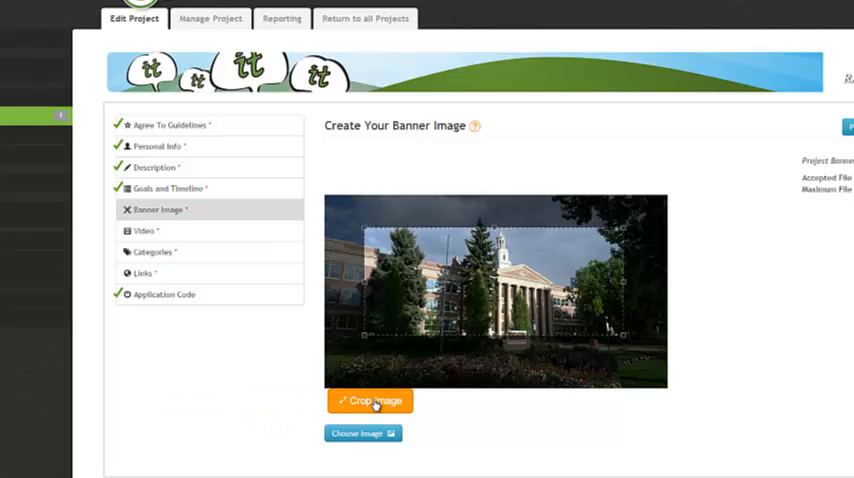
left_click(370, 401)
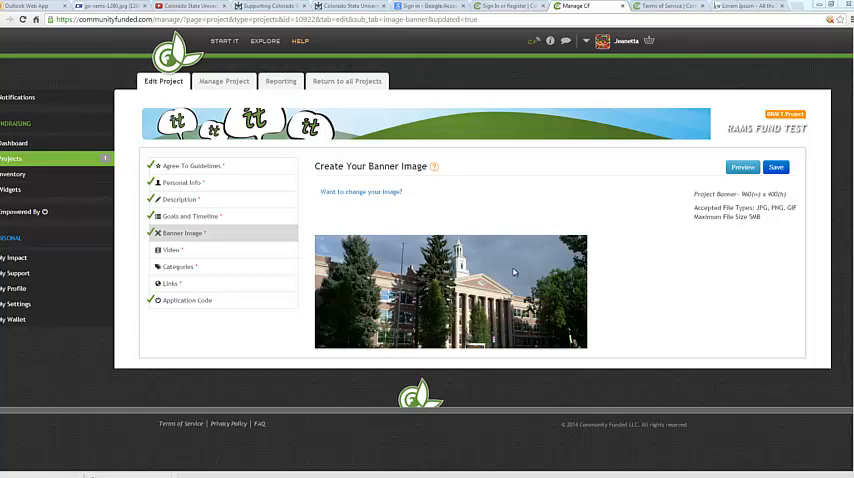
mouse_move(435, 229)
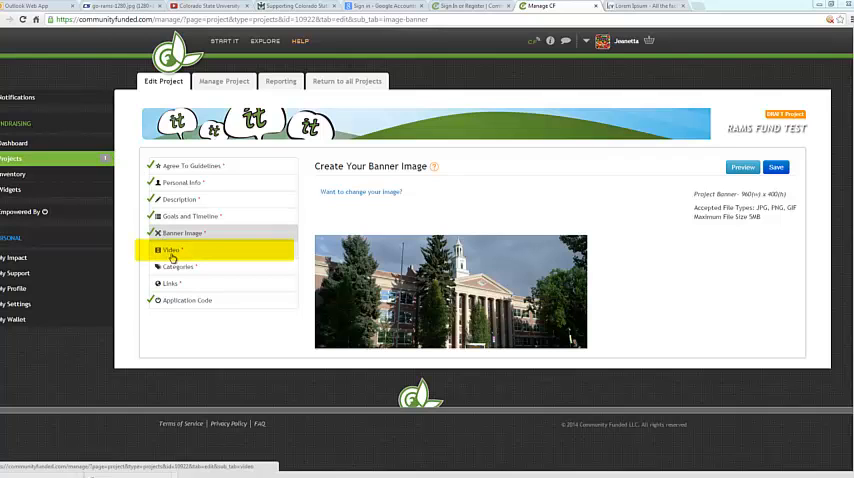
- Save the 'Colorado State University: State of Progress' YouTube URL as the project video
left_click(172, 250)
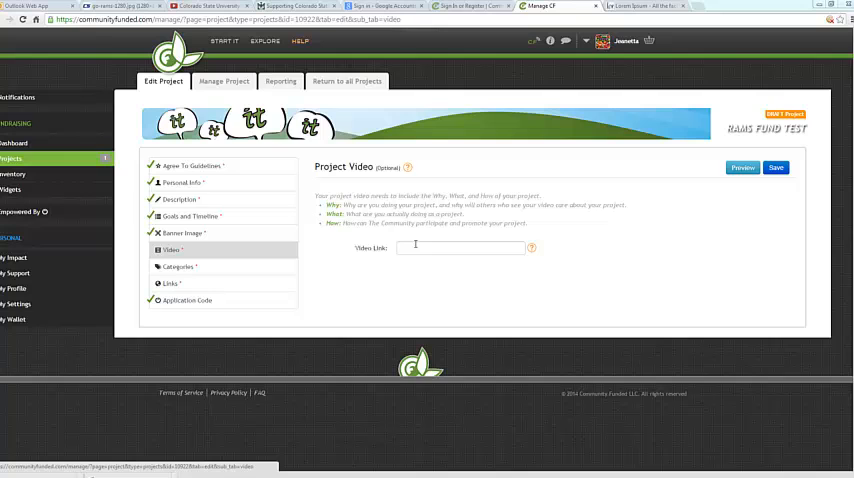
left_click(203, 6)
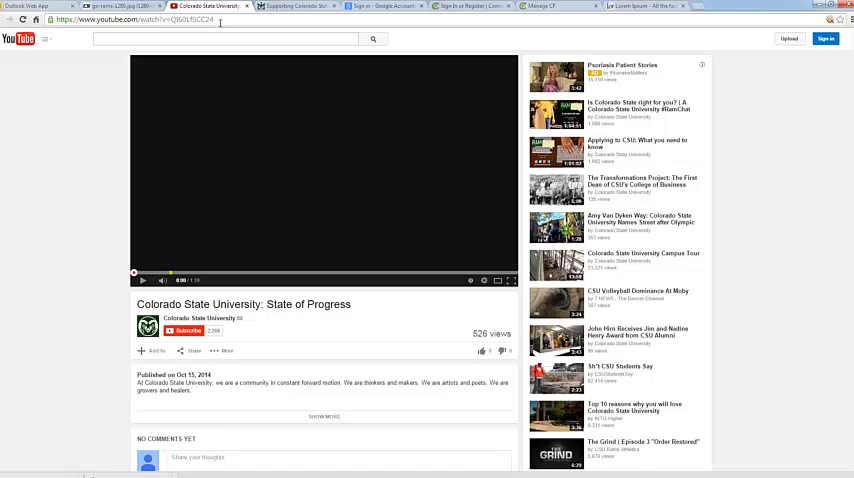
left_click(137, 22)
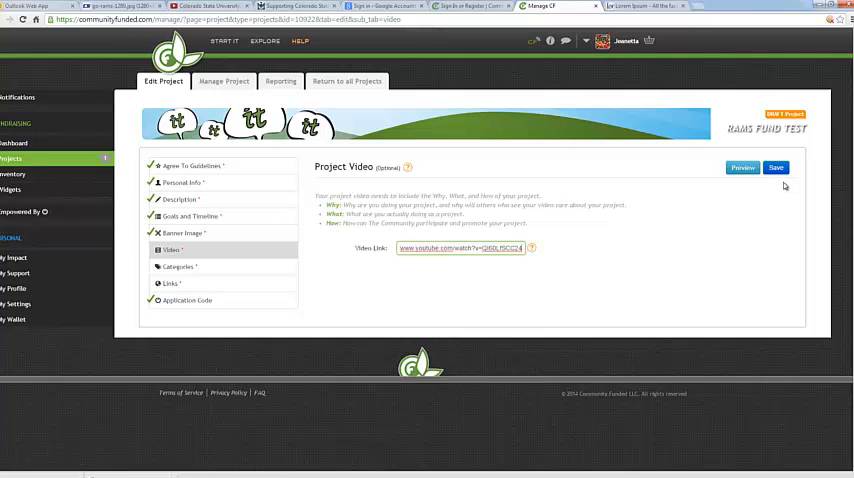
left_click(776, 167)
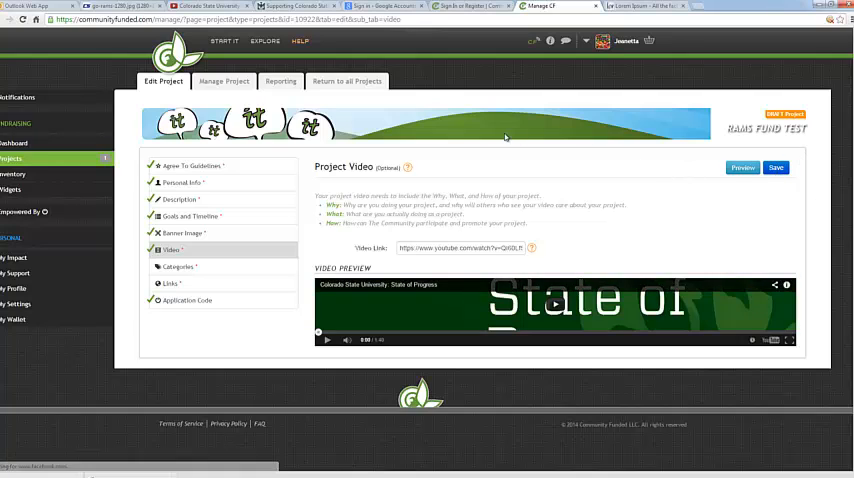
- Enter project tags 'rams, fund, donation' in Categories and save them
left_click(175, 267)
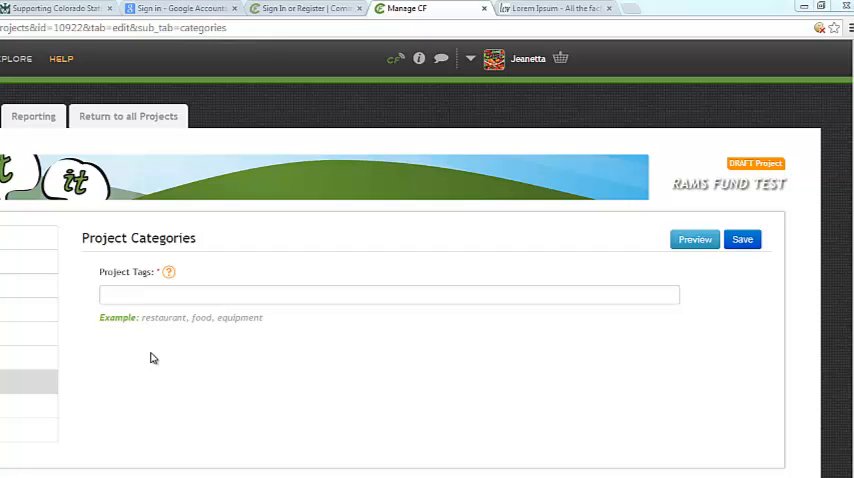
type("rams, fund, donation")
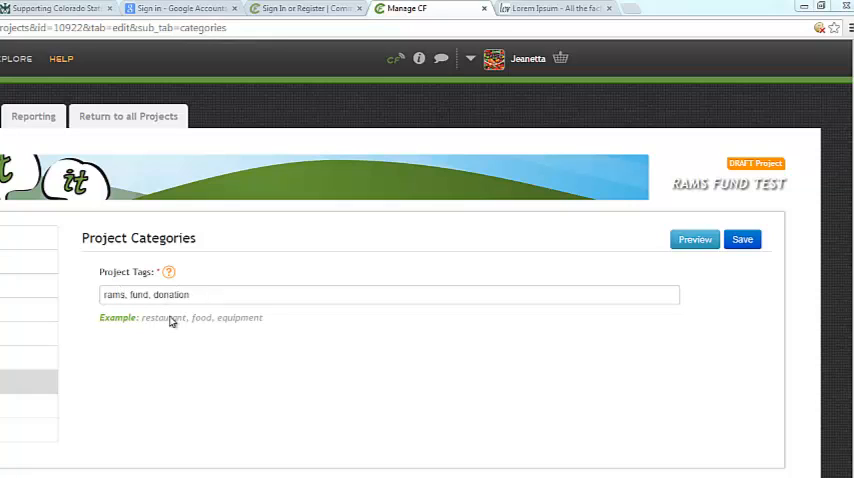
mouse_move(348, 242)
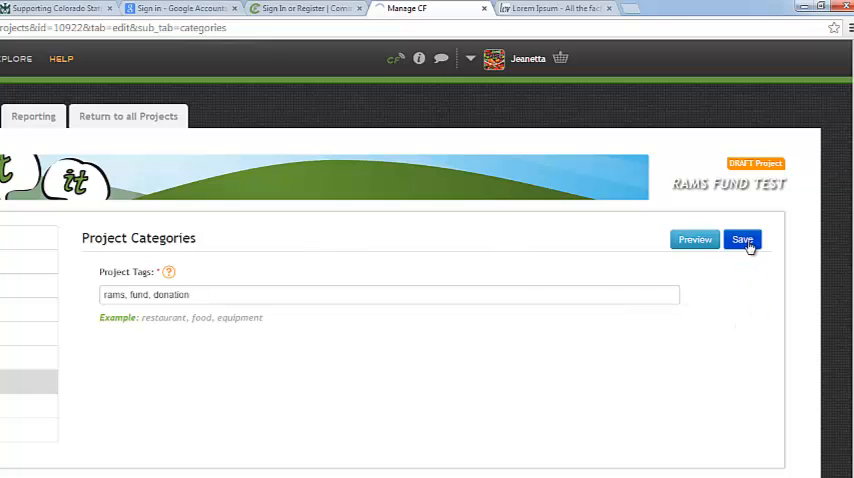
left_click(742, 239)
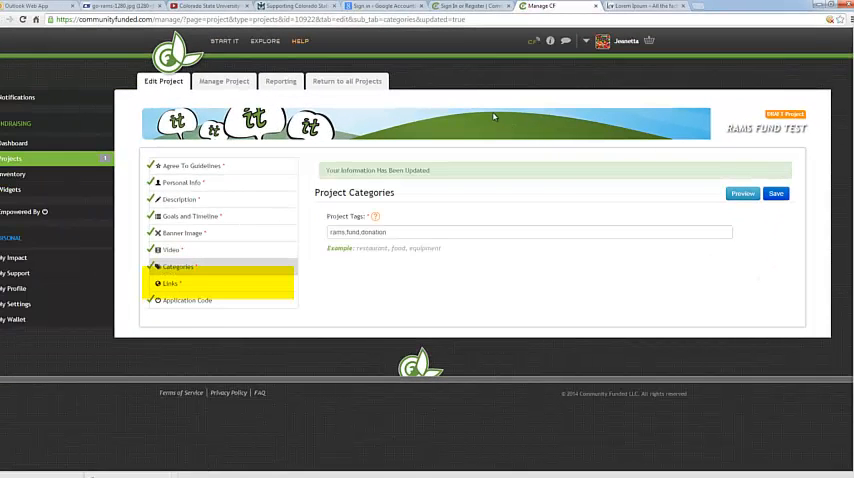
- Add the Colorado State website and WordPress blog URLs in Links and save
left_click(170, 284)
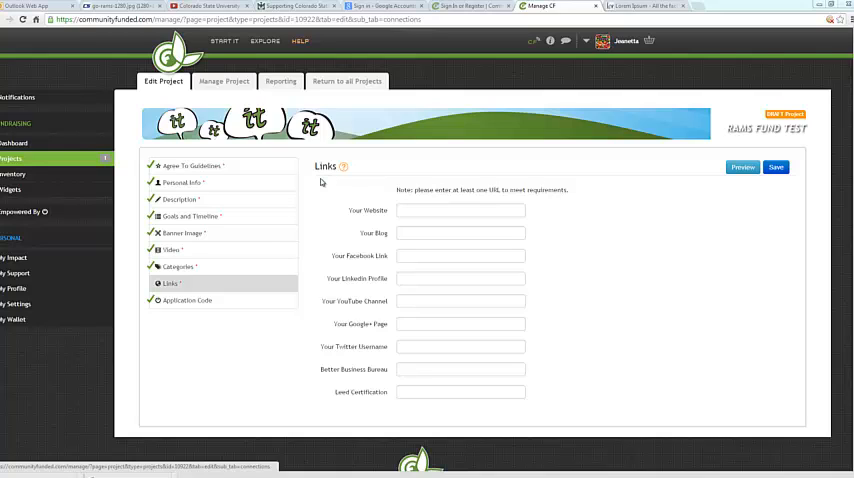
mouse_move(347, 182)
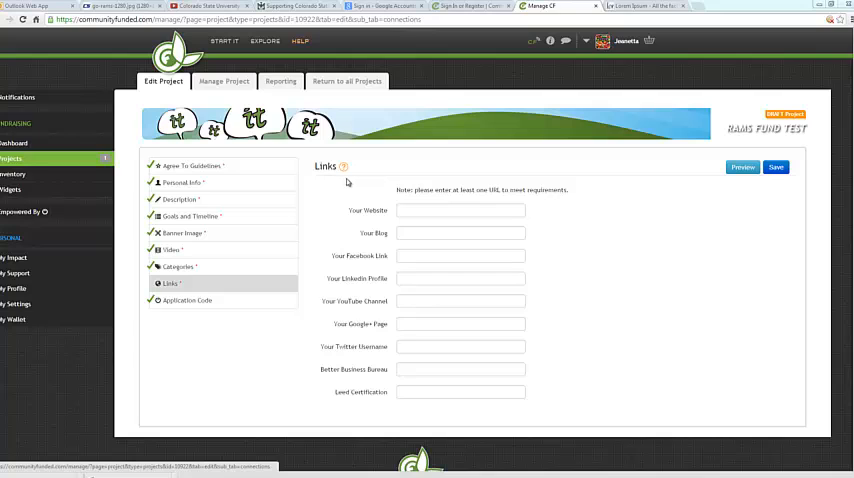
left_click(460, 210)
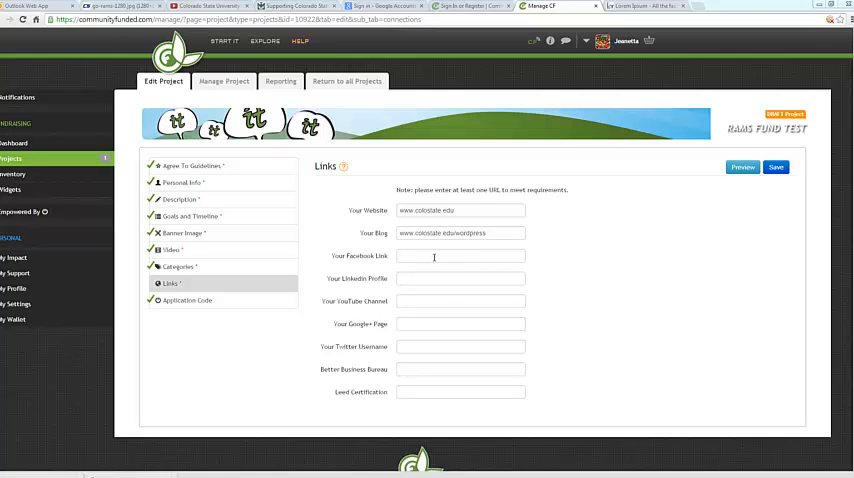
left_click(776, 167)
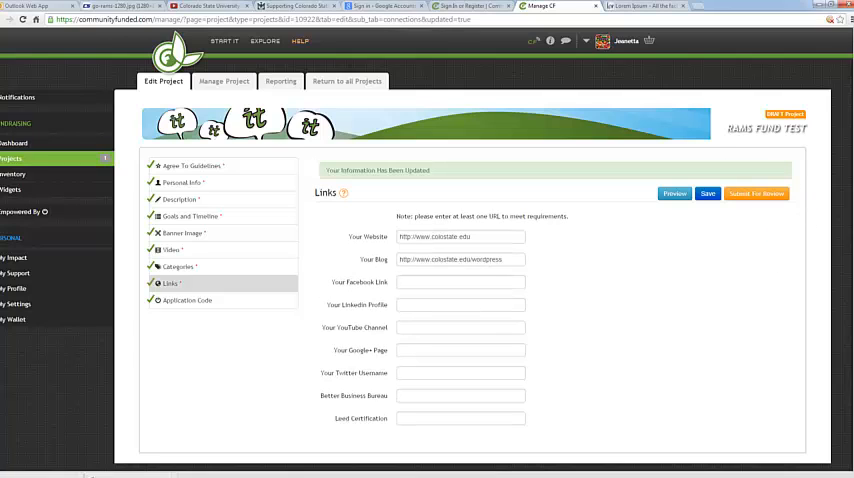
mouse_move(618, 227)
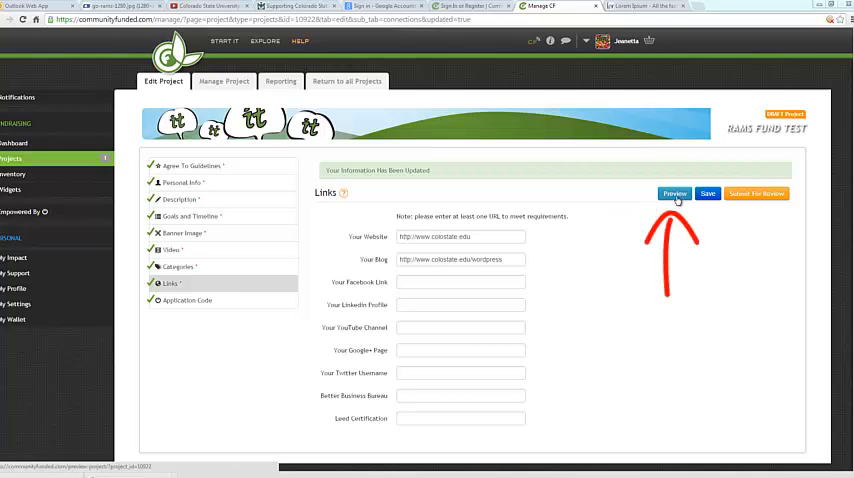
- Preview the Rams Fund Test page and view its Updates, Supporters and Comments tabs
left_click(674, 194)
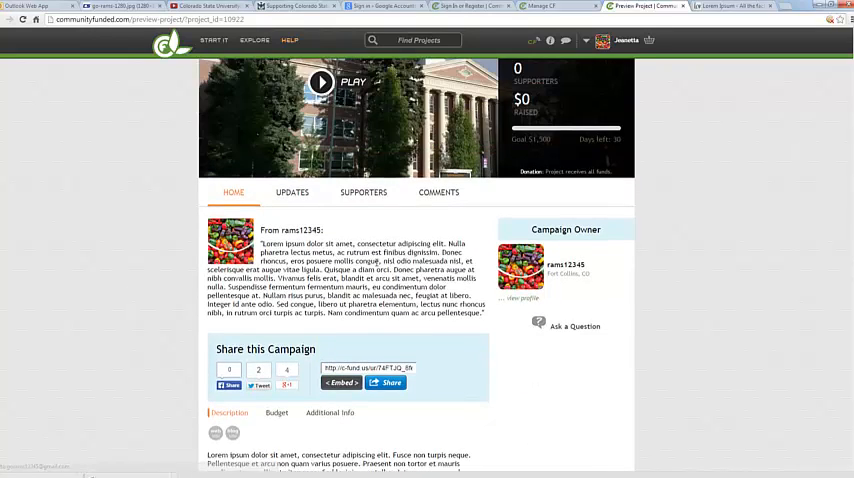
left_click(291, 283)
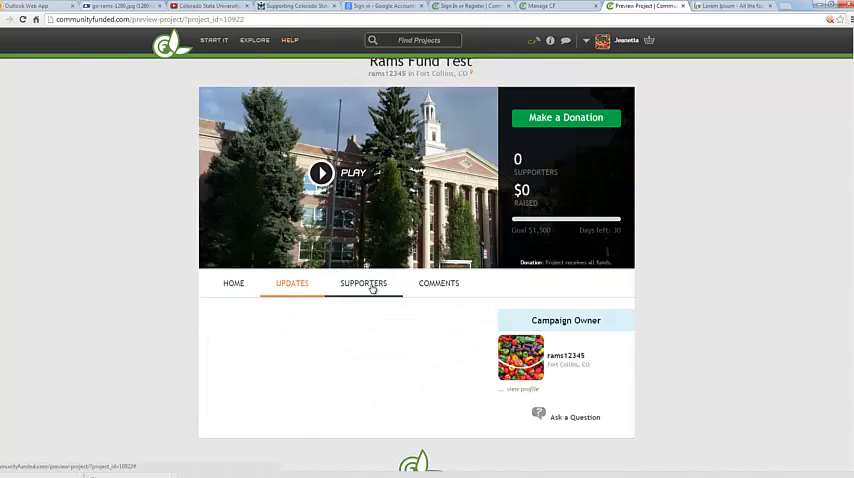
left_click(363, 283)
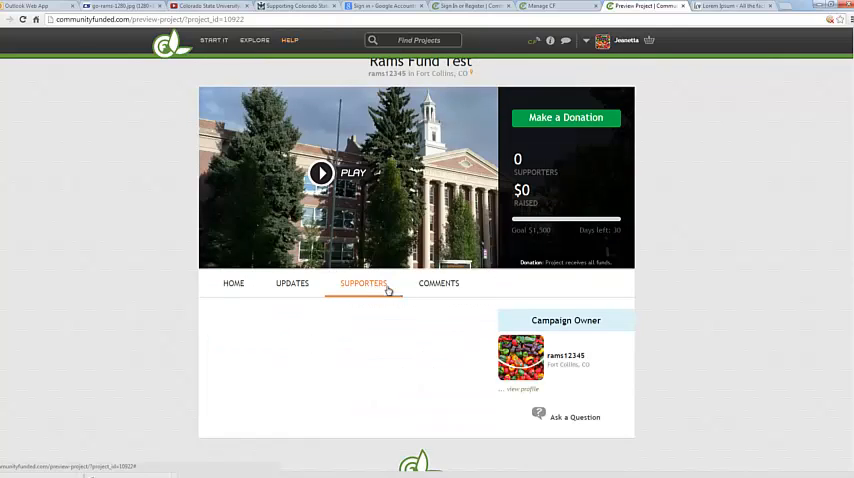
left_click(438, 283)
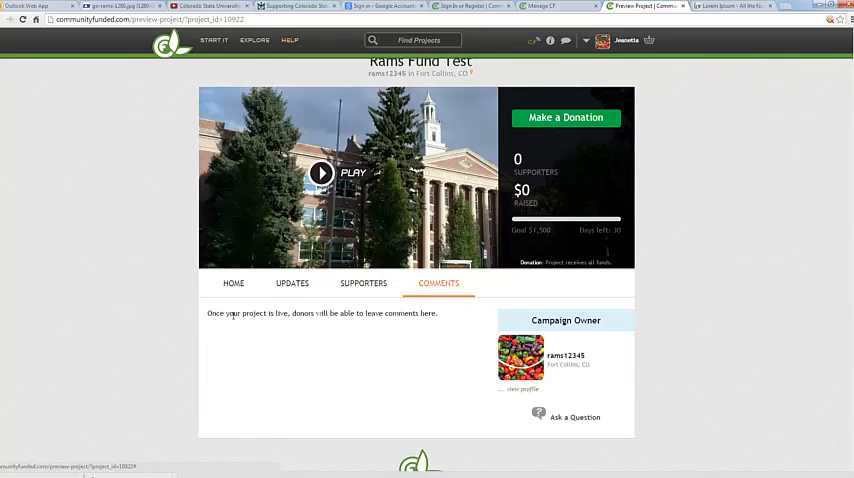
mouse_move(422, 323)
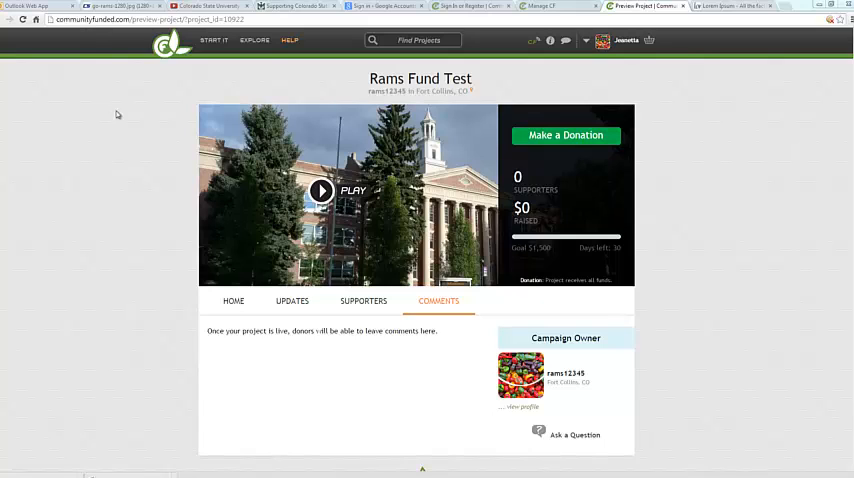
mouse_move(116, 112)
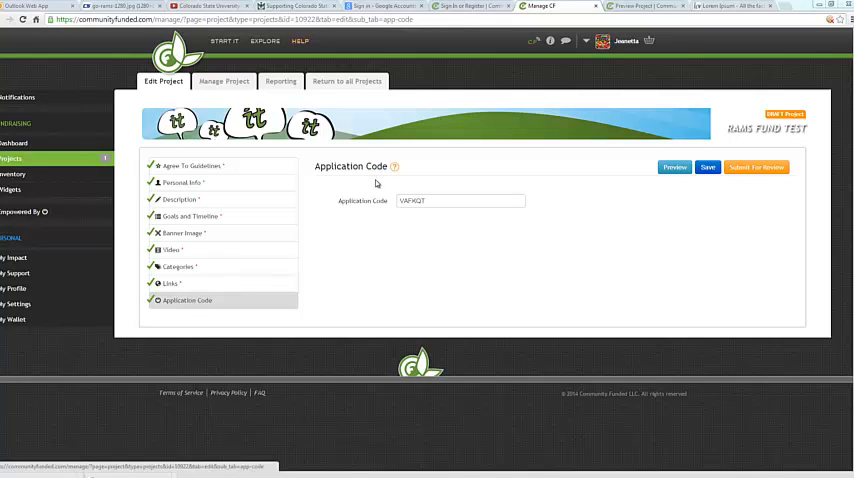
mouse_move(316, 185)
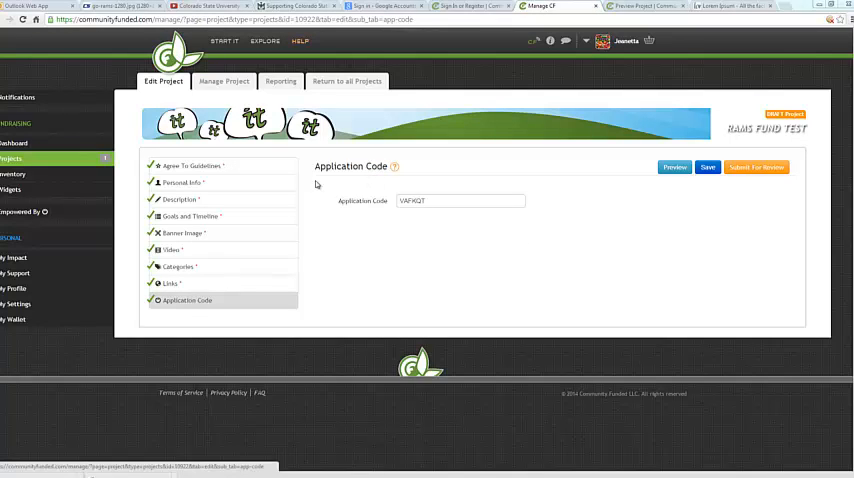
- Show the project's Application Code section with every checklist step checked
left_click(207, 300)
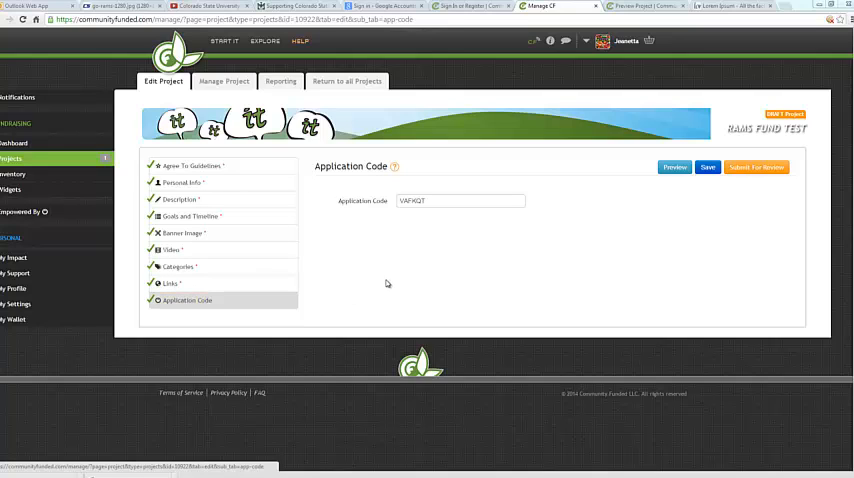
mouse_move(620, 205)
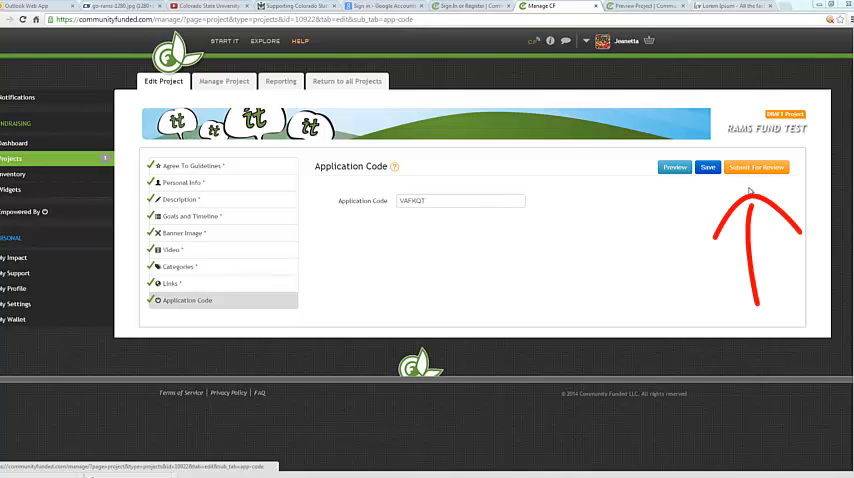
- Submit Rams Fund Test for review and scroll through the summary
left_click(756, 167)
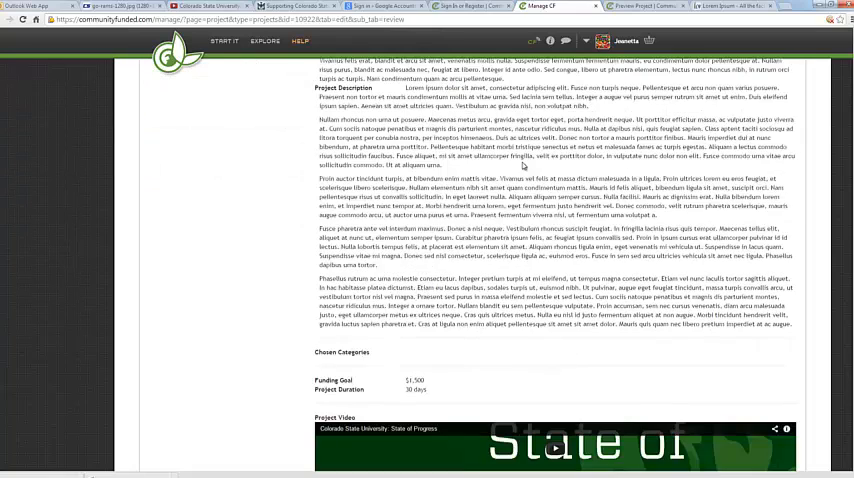
scroll("down", 3)
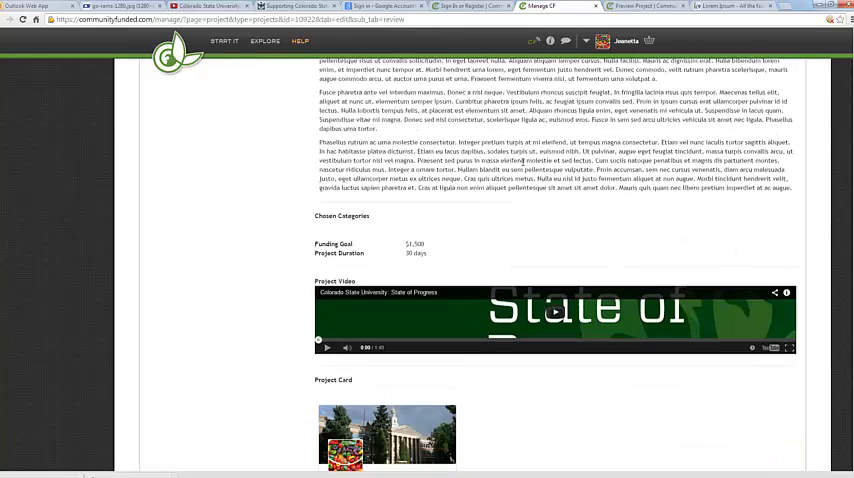
scroll("down", 3)
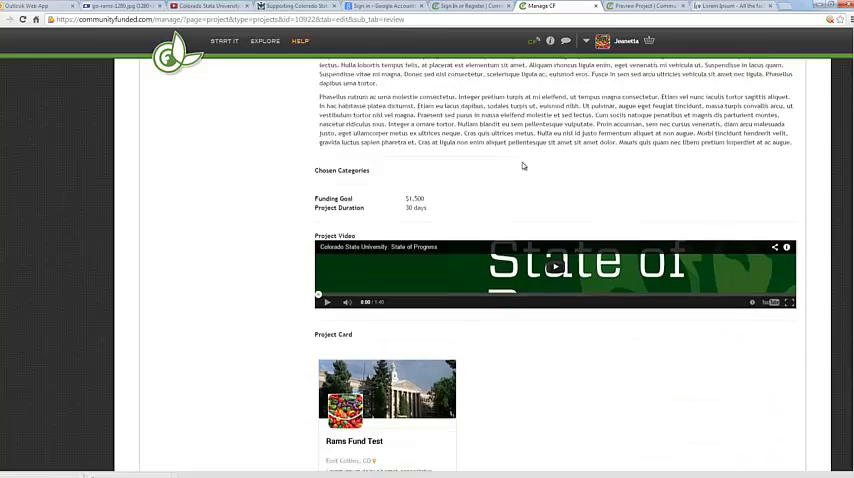